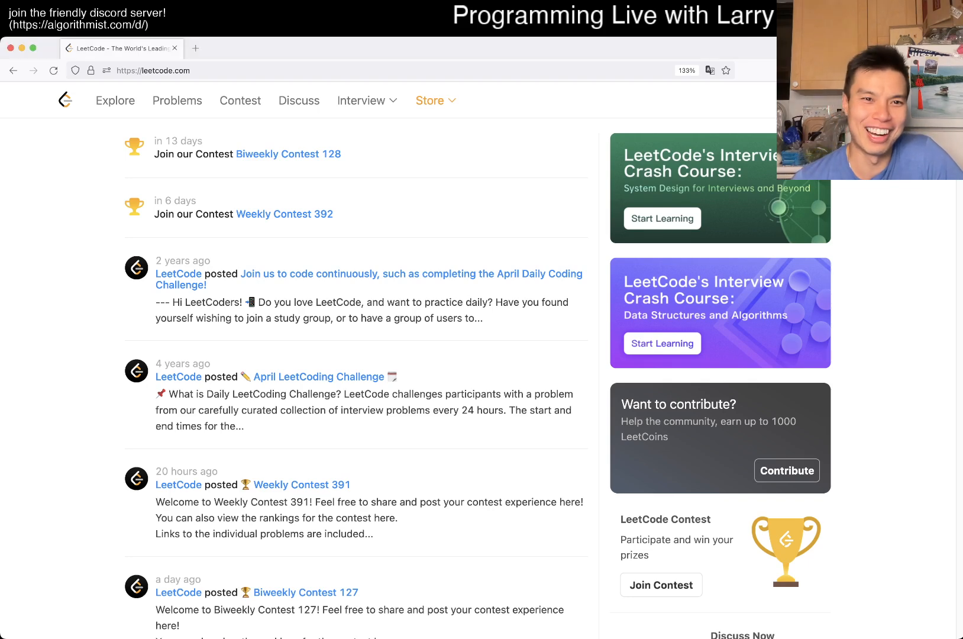
# Open today's daily challenge, problem 58 Length of Last Word, from the Problems calendar.
pyautogui.click(177, 101)
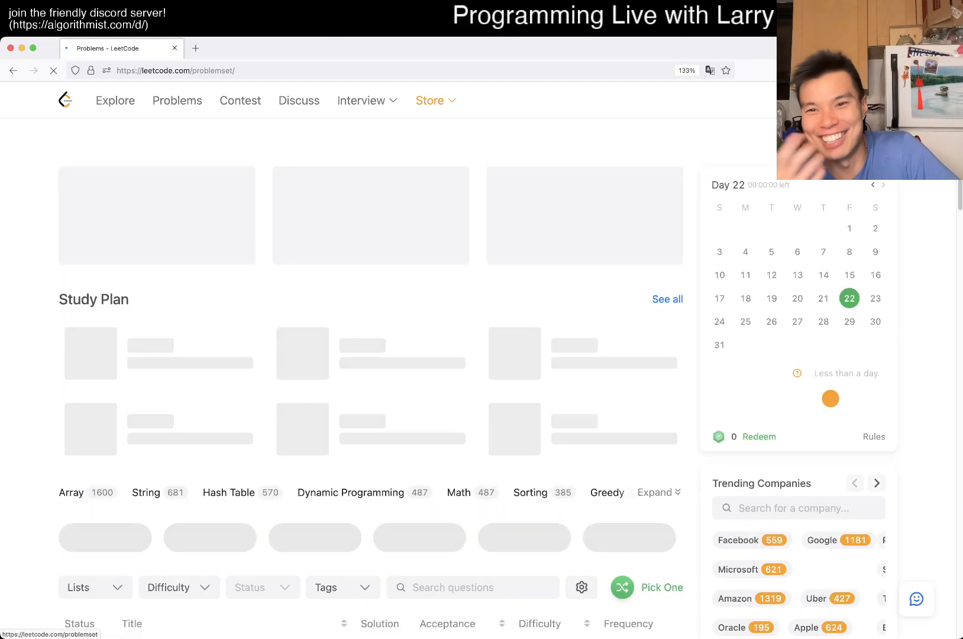
pyautogui.click(873, 184)
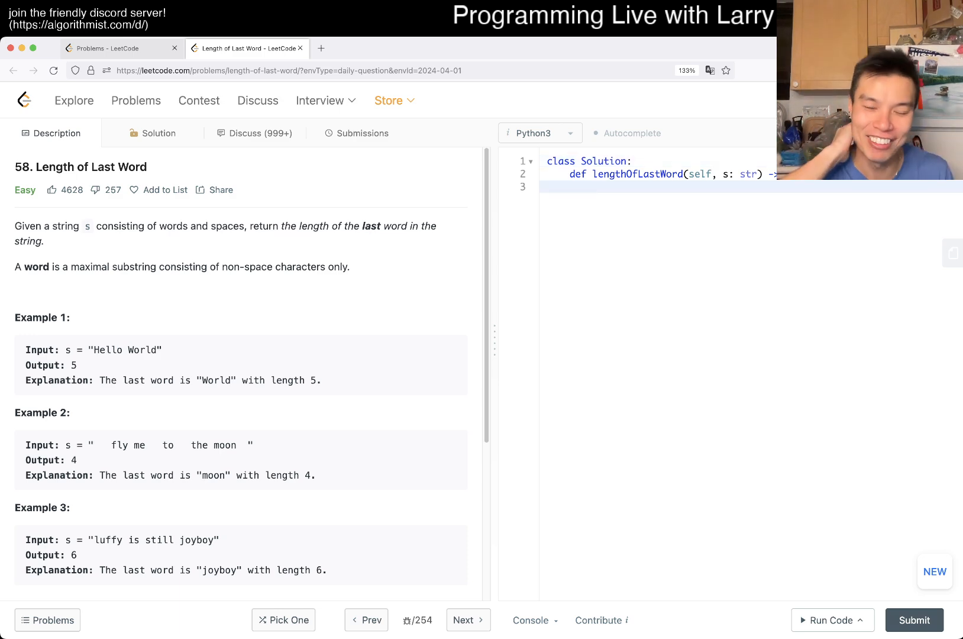
# Switch browser tabs back toward the LeetCode problem set page with the daily calendar.
pyautogui.click(121, 47)
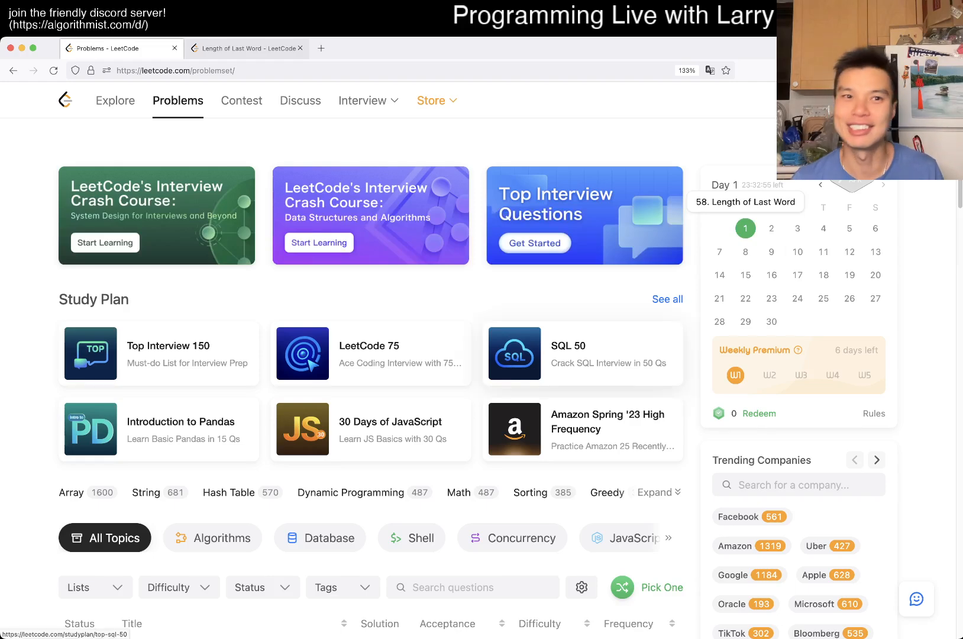
pyautogui.click(247, 48)
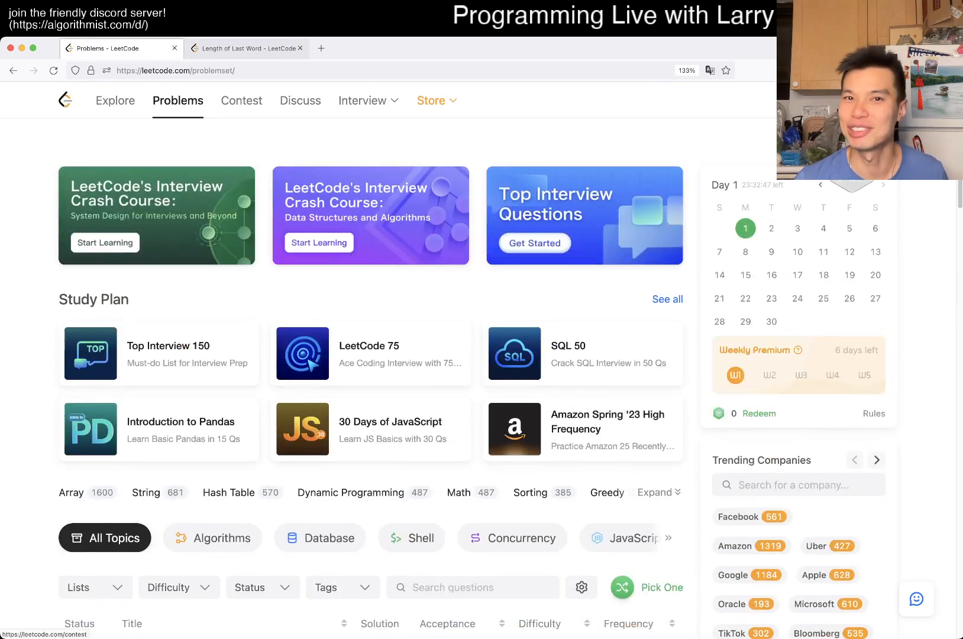
# Switch to the 'Length of Last Word - LeetCode' tab with the empty Python3 template.
pyautogui.click(248, 47)
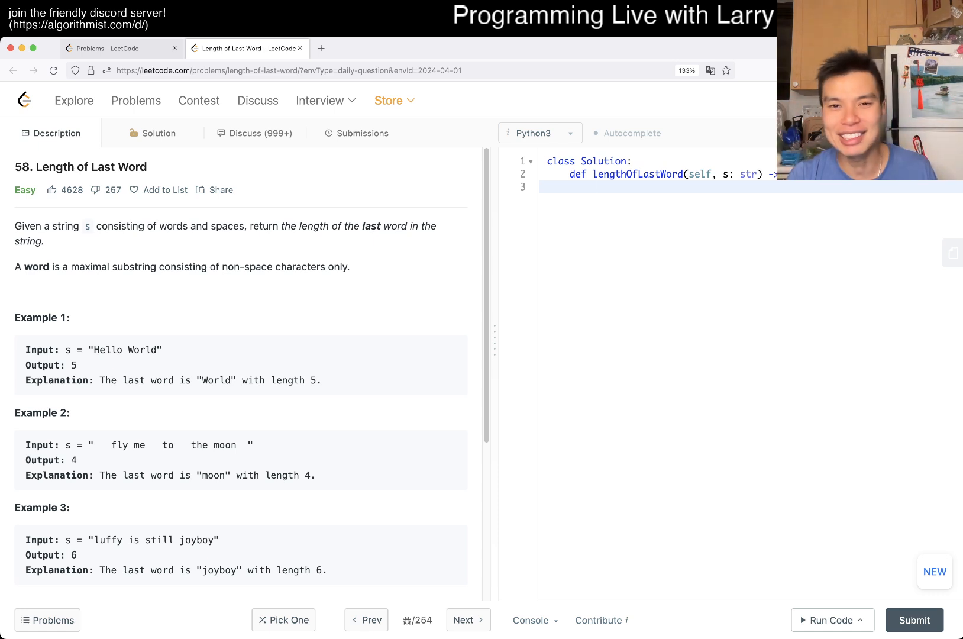
# Write the one-liner: return s.split(" ")[-1] in the Python3 solution.
pyautogui.write('re')
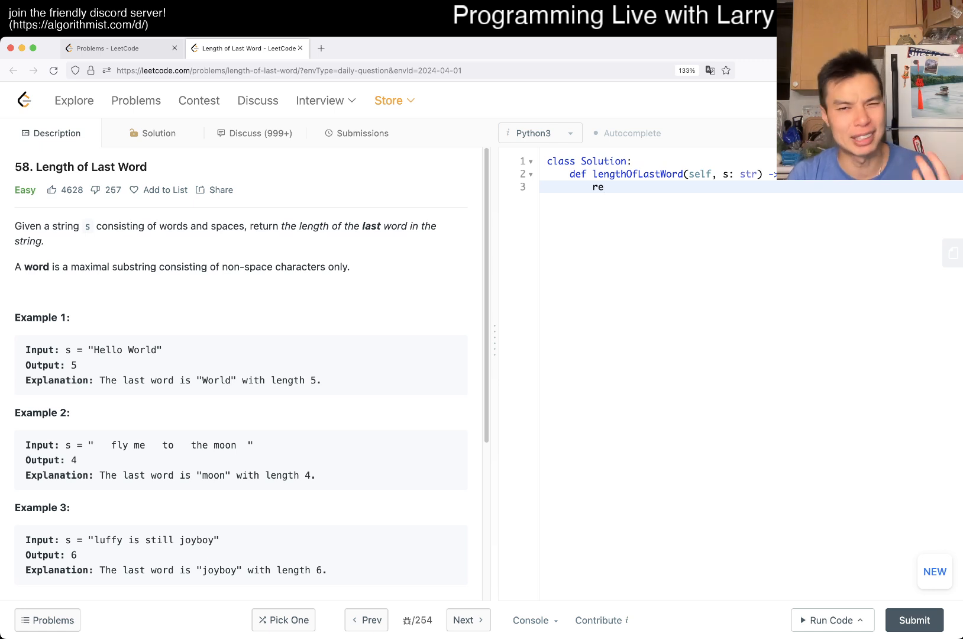
pyautogui.moveTo(603, 187)
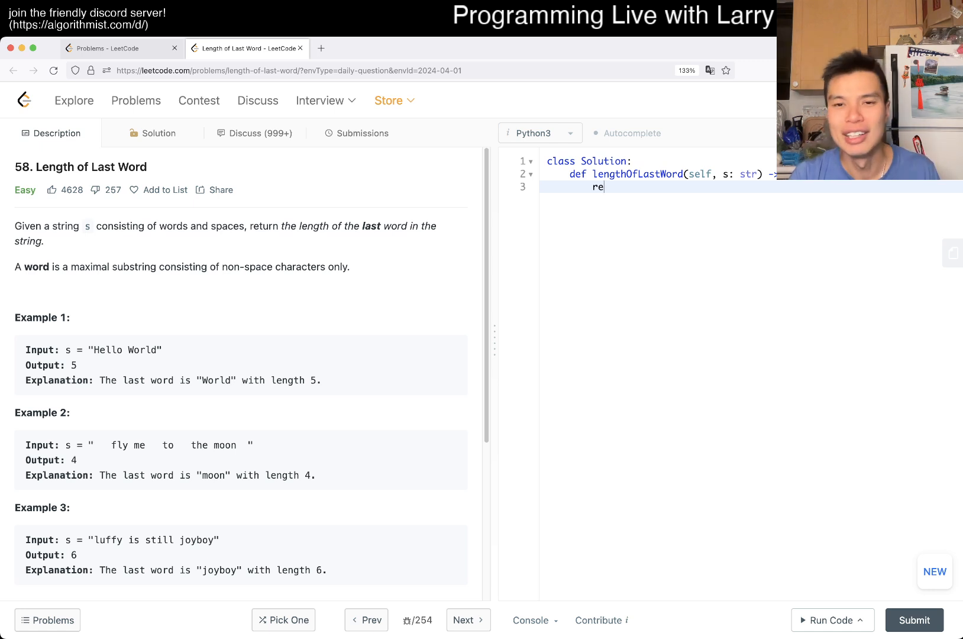
pyautogui.write('turn')
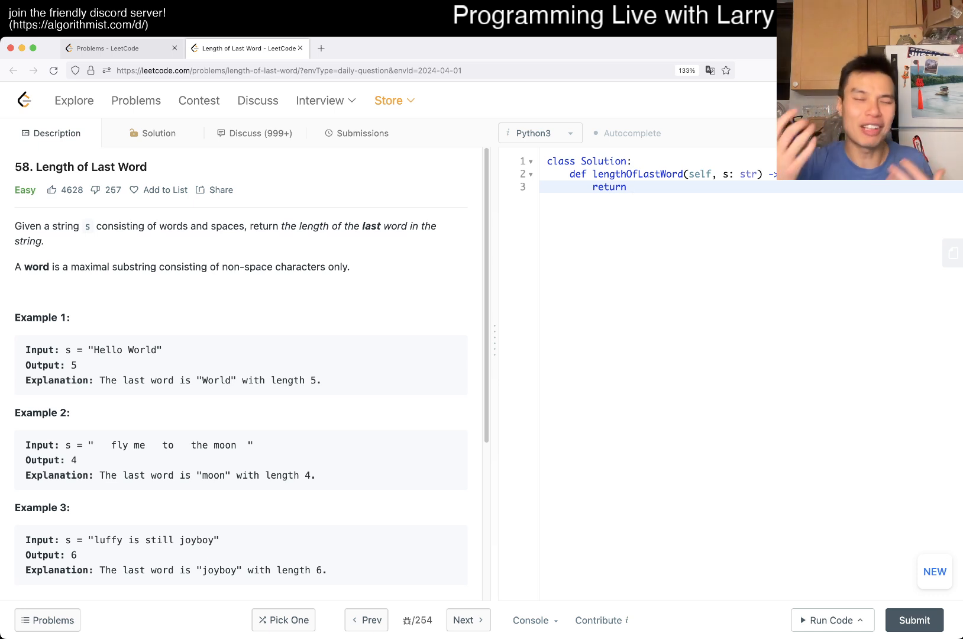
pyautogui.click(629, 187)
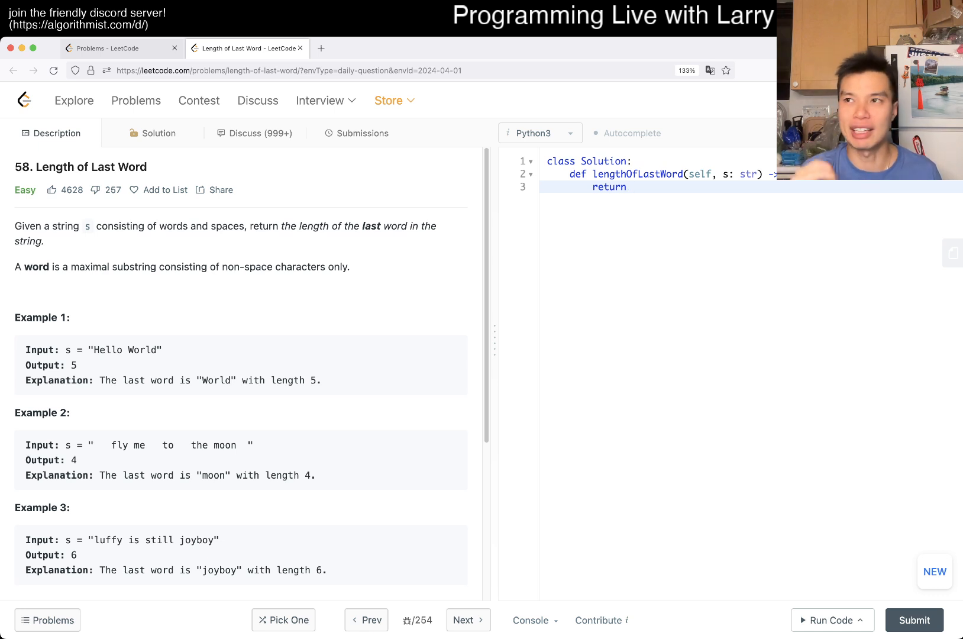
pyautogui.click(627, 187)
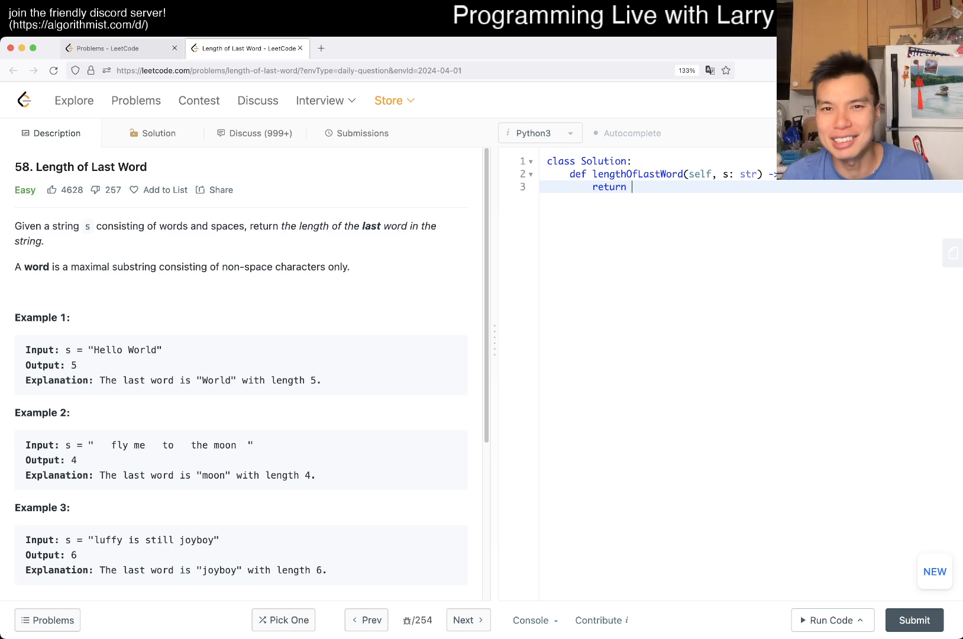
pyautogui.write('s.sp')
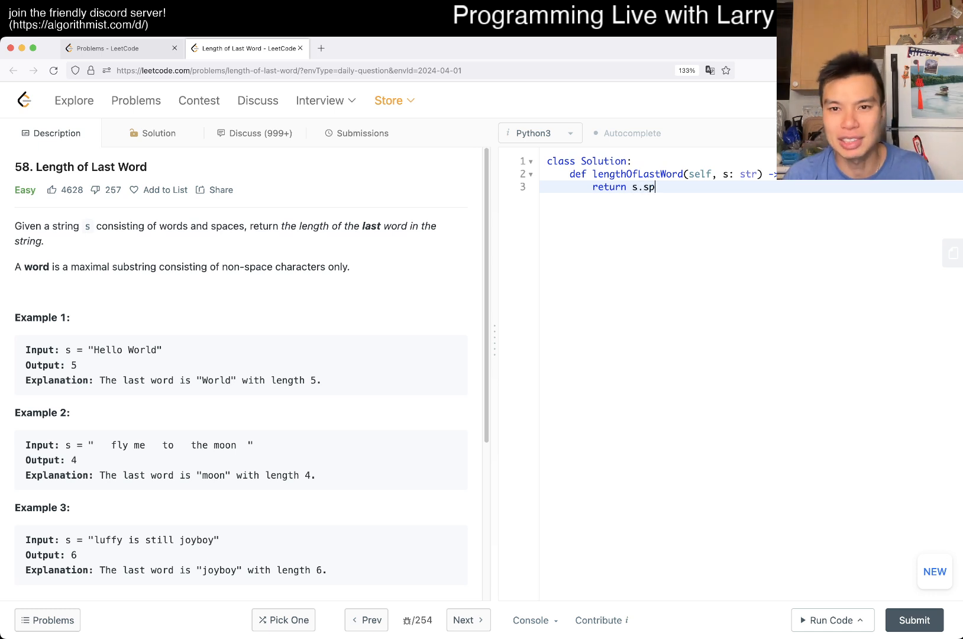
pyautogui.write('lit(" ")')
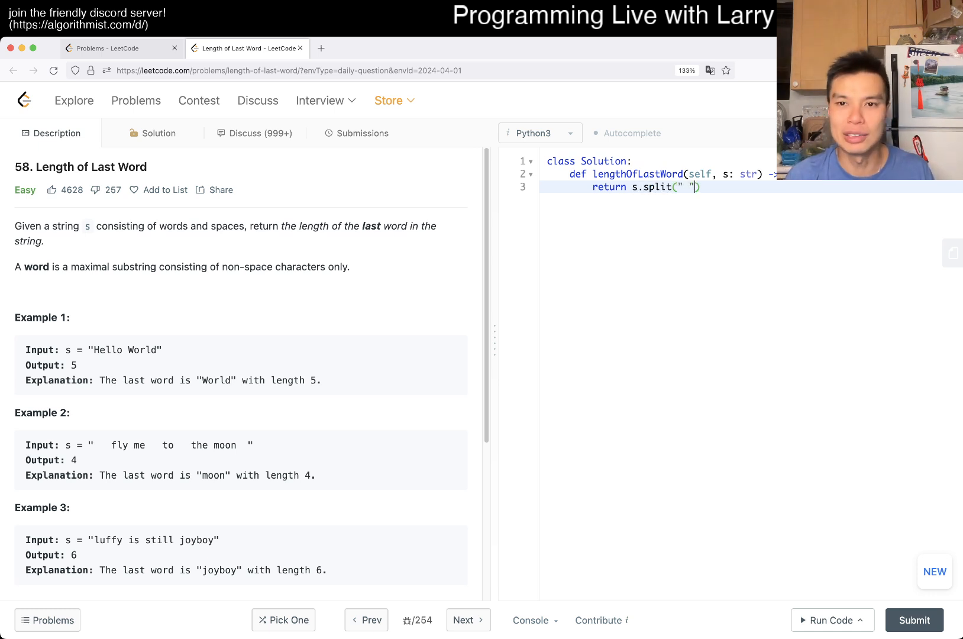
pyautogui.write('[-1]')
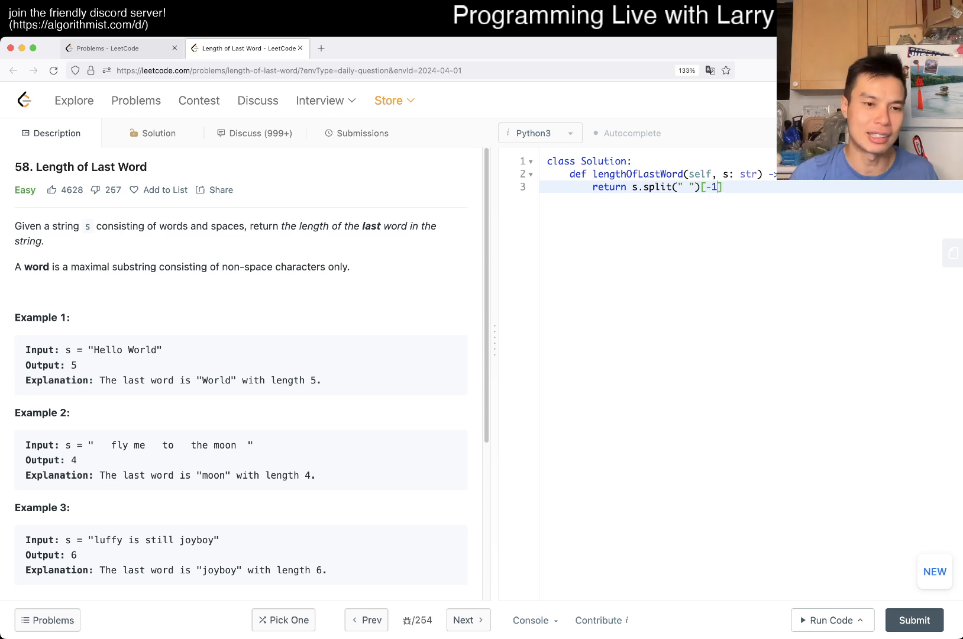
pyautogui.scroll(-3)
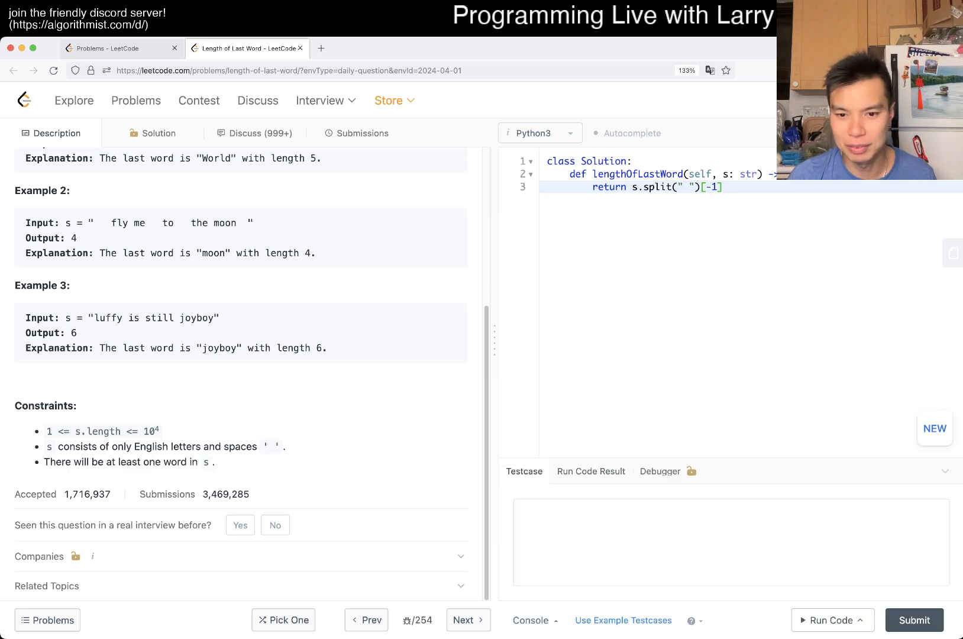
# Run the examples, get a TypeError, and wrap the return expression in len().
pyautogui.click(830, 620)
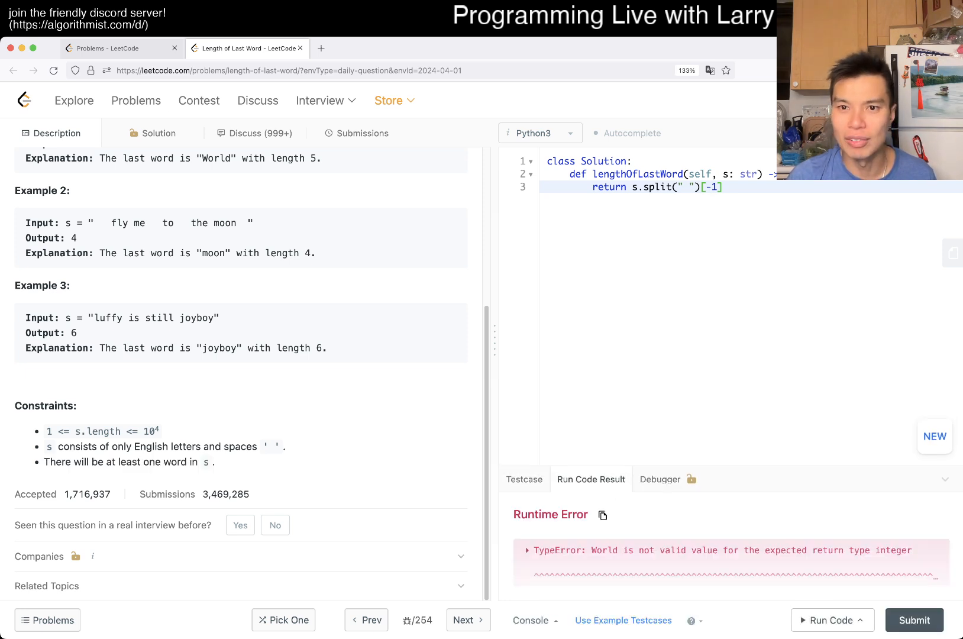
pyautogui.scroll(3)
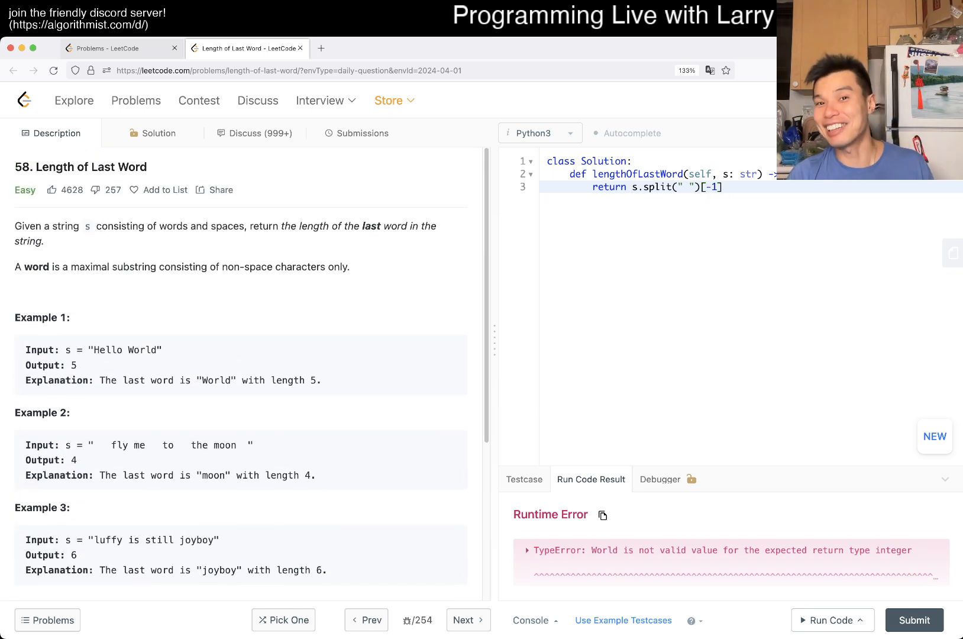
pyautogui.write('len(')
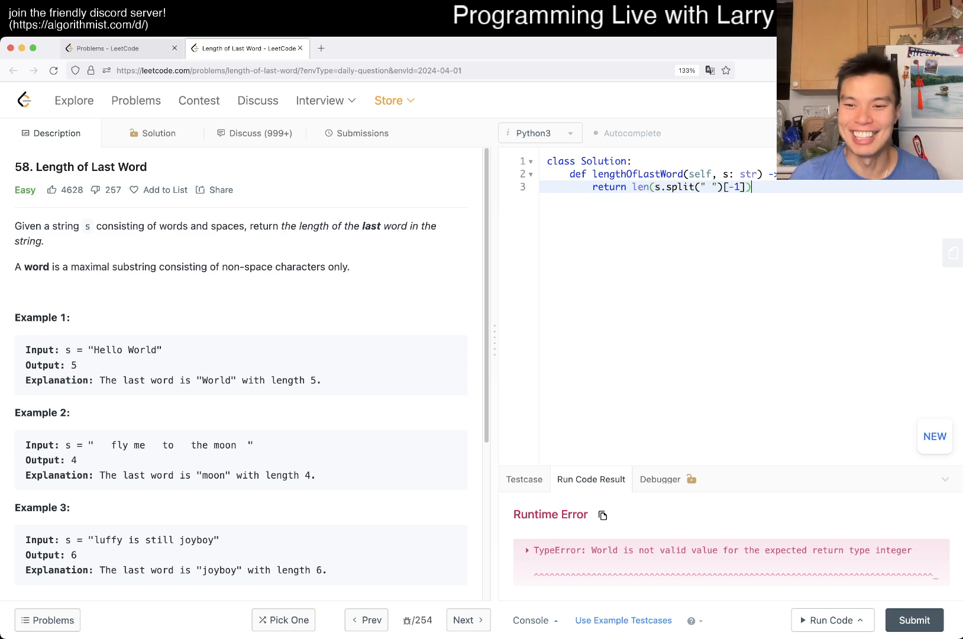
# Run the len-wrapped solution; the trailing-spaces example outputs 0 instead of 4.
pyautogui.click(832, 620)
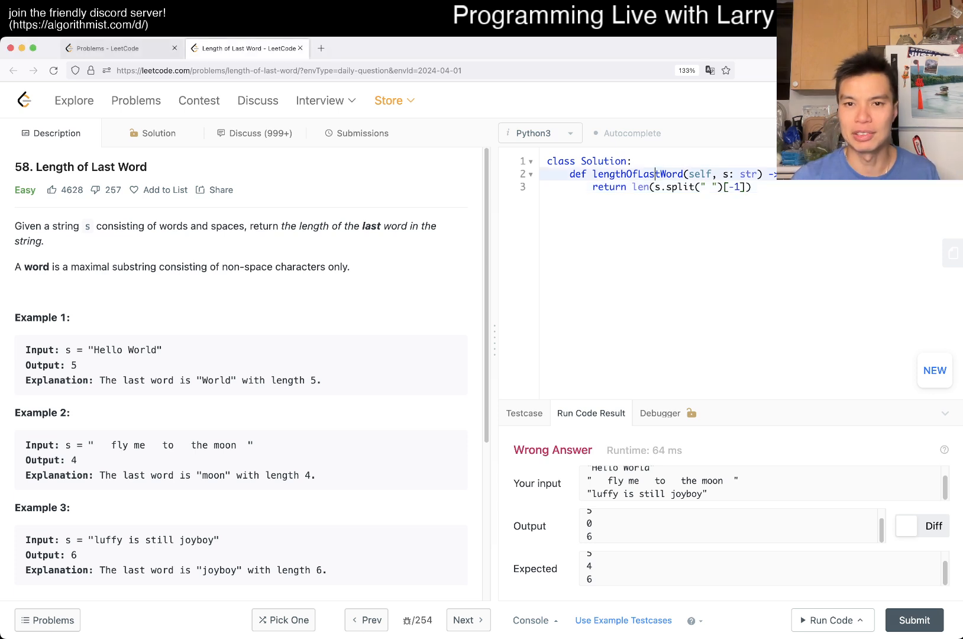
# Wrap the split in filter(lambda x: len(x) > 0, ...), then list() after the subscript error, rerunning each time.
pyautogui.write('filter(')
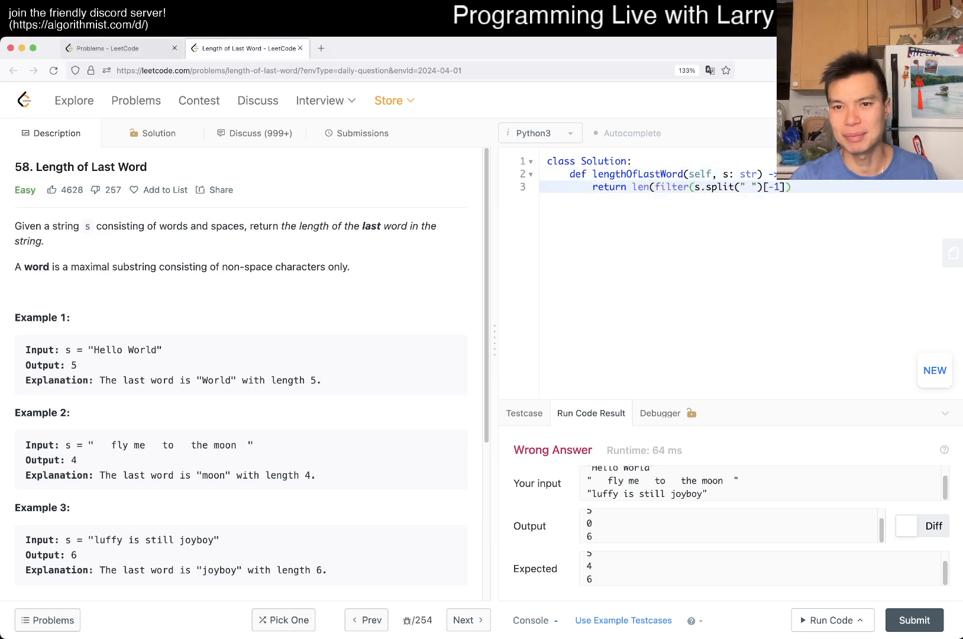
pyautogui.write('lambda x: len(x) > 0,')
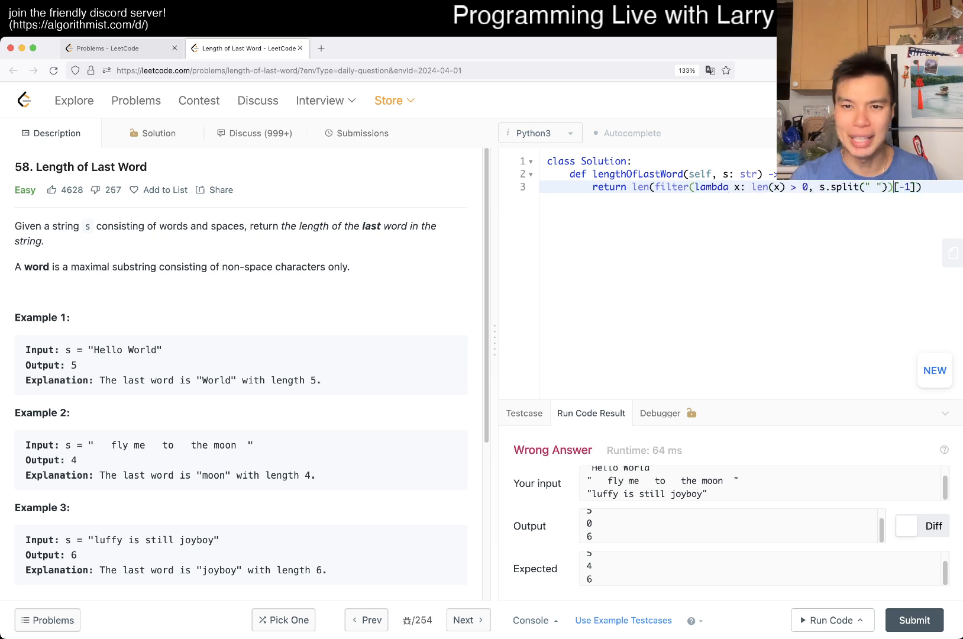
pyautogui.click(829, 620)
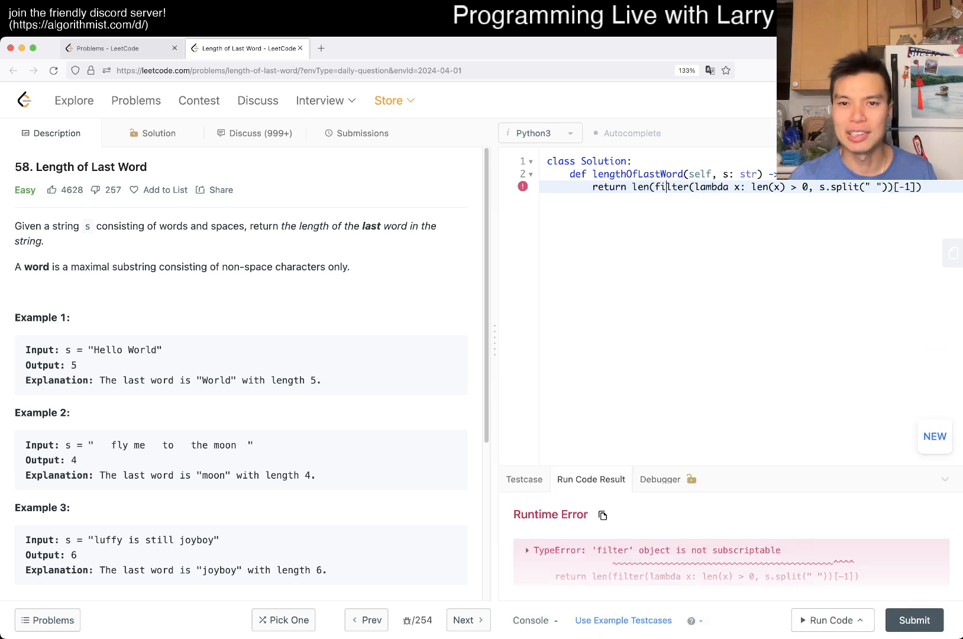
pyautogui.write('list(')
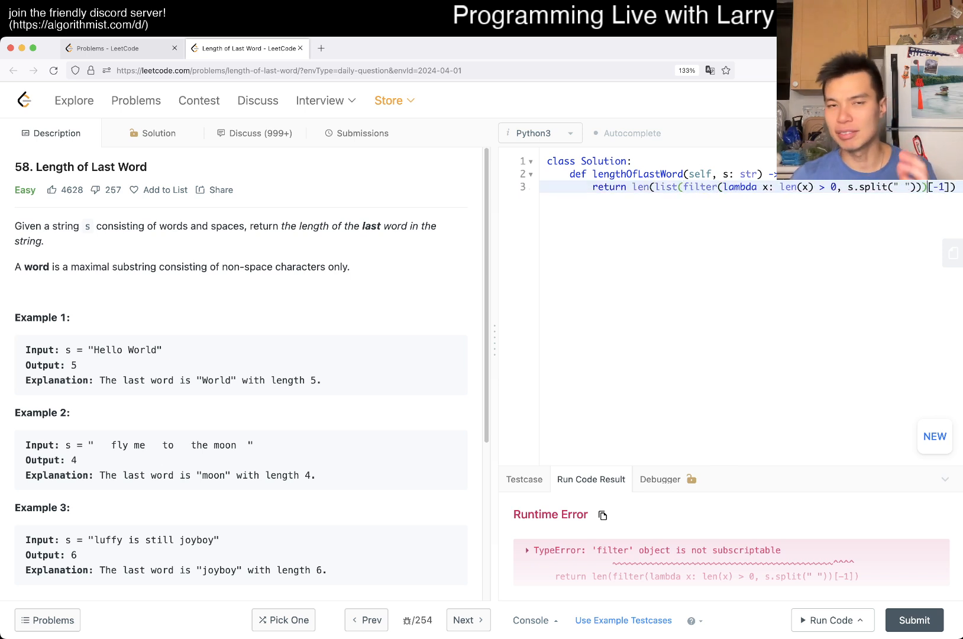
pyautogui.click(833, 620)
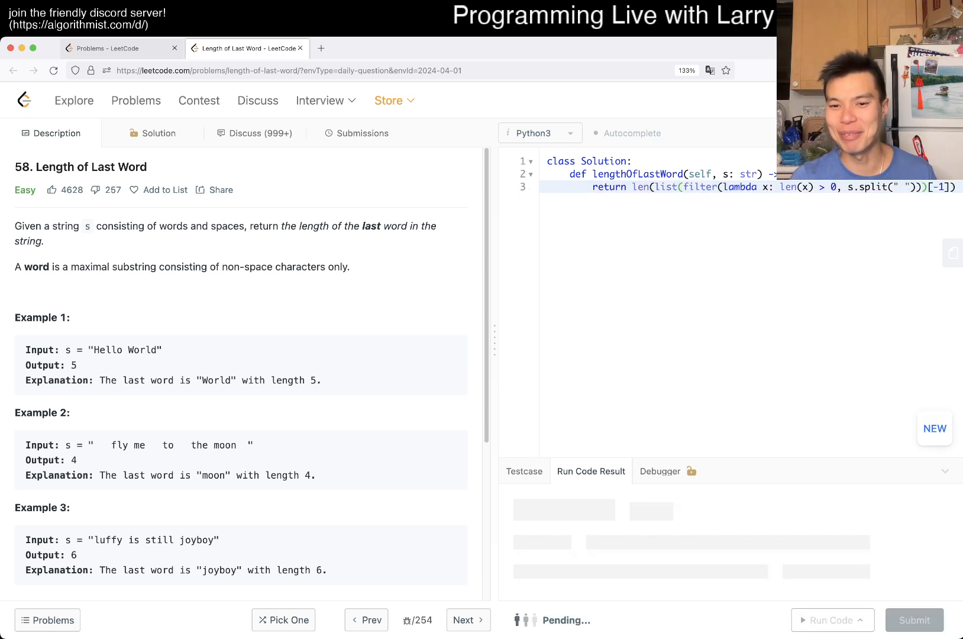
# Submit the accepted solution and dismiss the Daily Coding Challenge Completed popup.
pyautogui.click(829, 620)
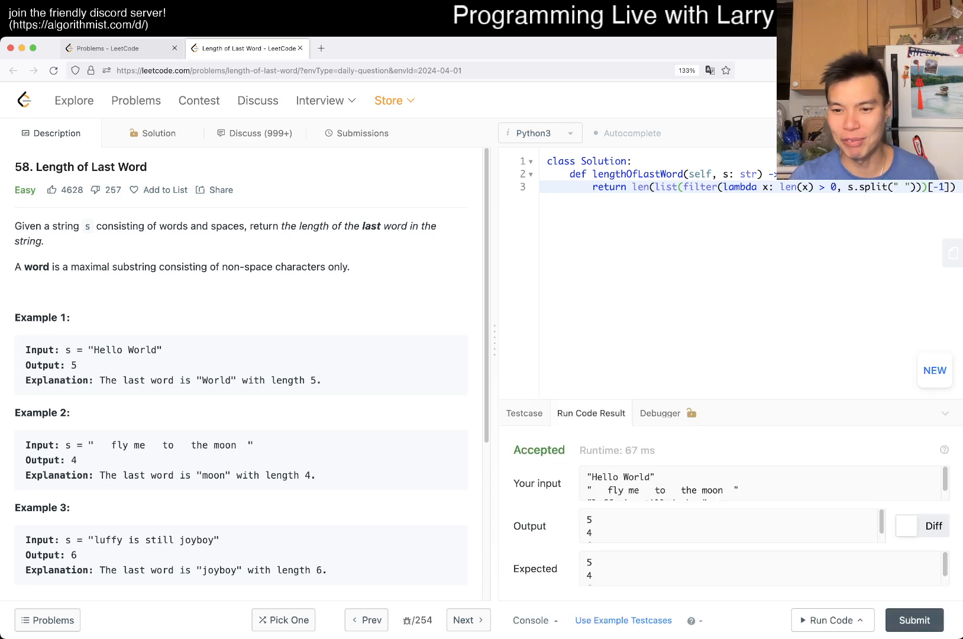
pyautogui.click(364, 134)
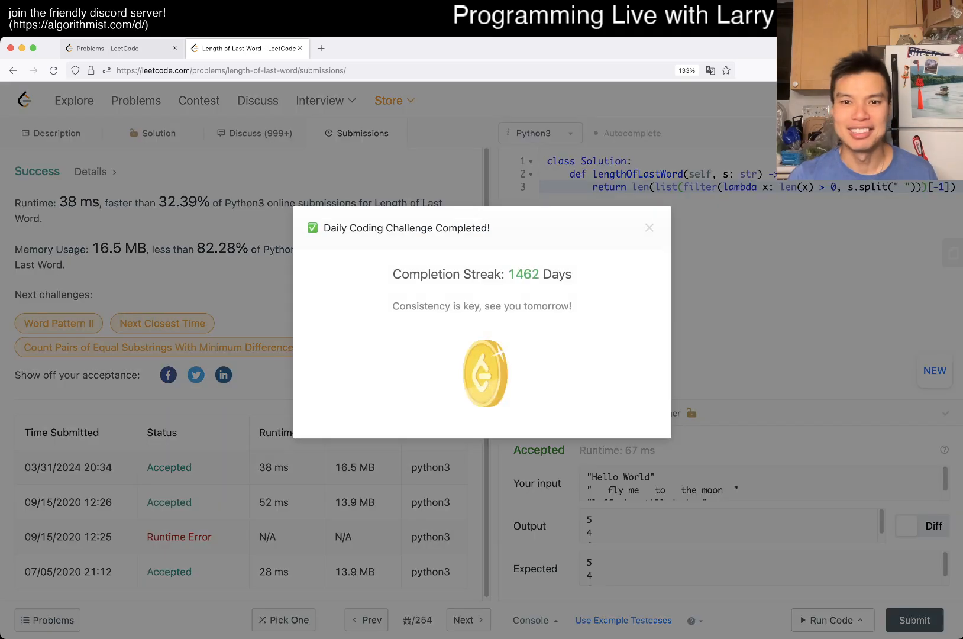
pyautogui.click(649, 228)
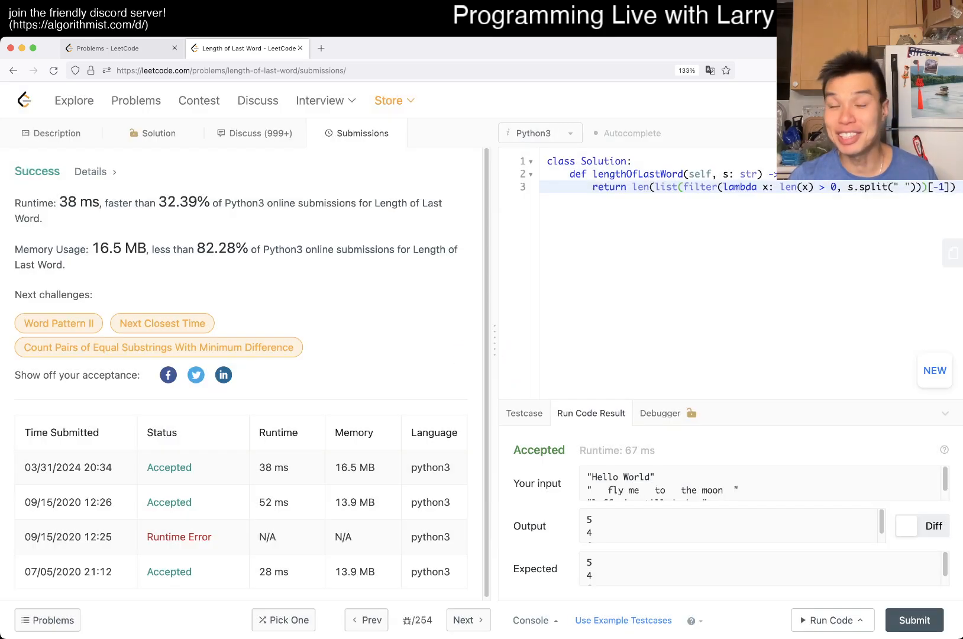